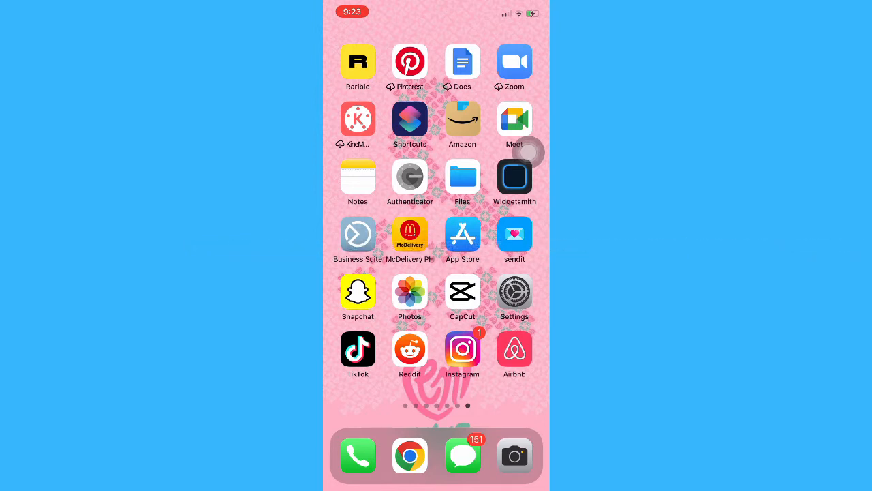
Open the App Store from the home screen.
{"action": "left_click", "coordinate": [462, 234]}
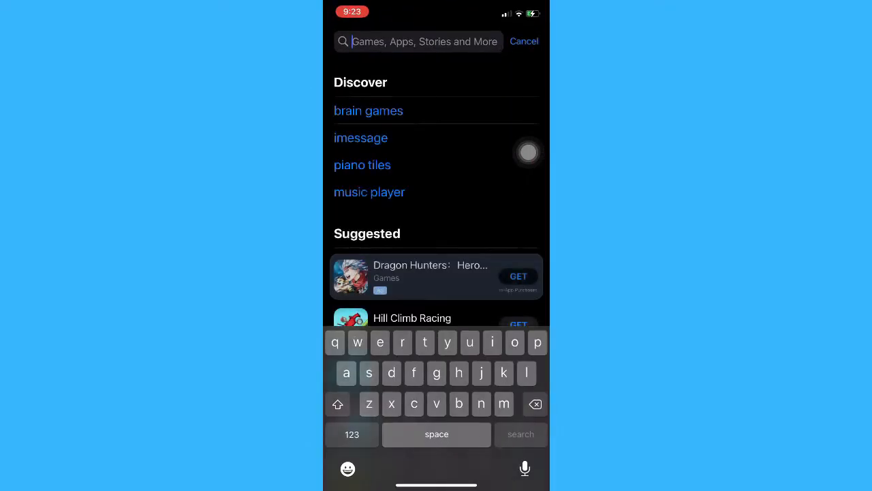
Search 'snapc' and choose the snapchat suggestion to reach its listing.
{"action": "type", "text": "snapc"}
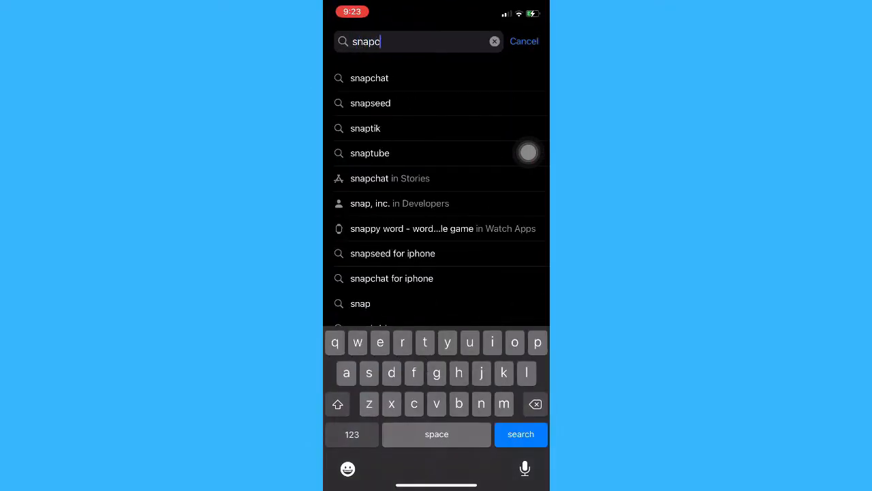
{"action": "left_click", "coordinate": [520, 434]}
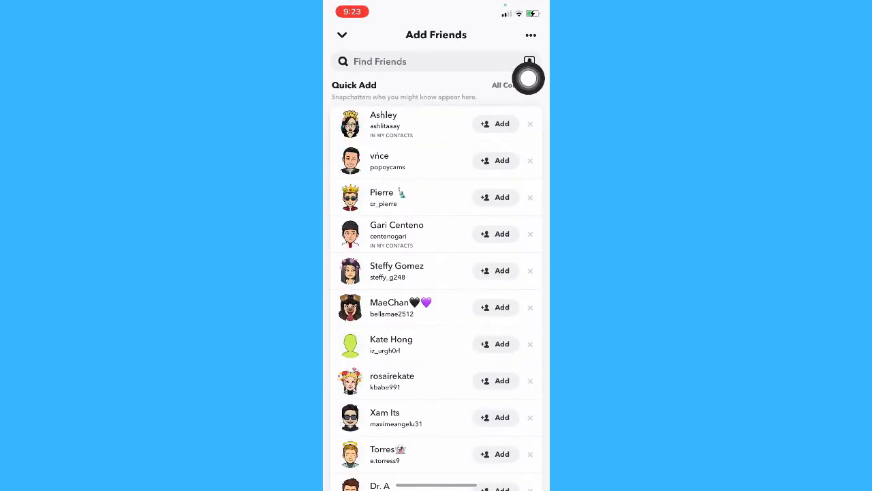
{"action": "scroll", "scroll_direction": "down", "scroll_amount": 3}
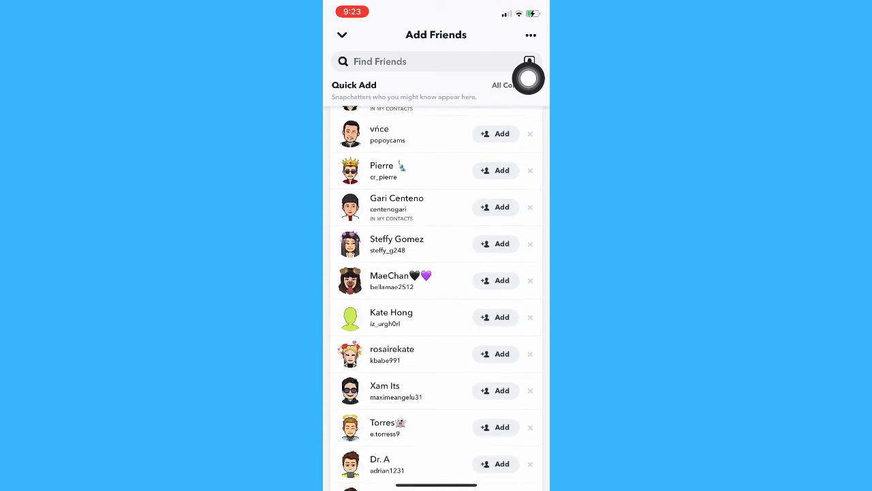
{"action": "scroll", "scroll_direction": "down", "scroll_amount": 3}
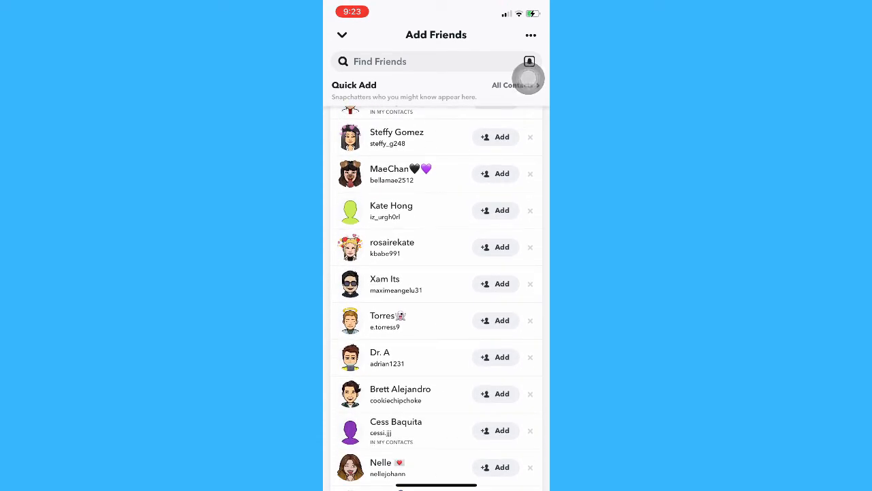
{"action": "scroll", "scroll_direction": "down", "scroll_amount": 3}
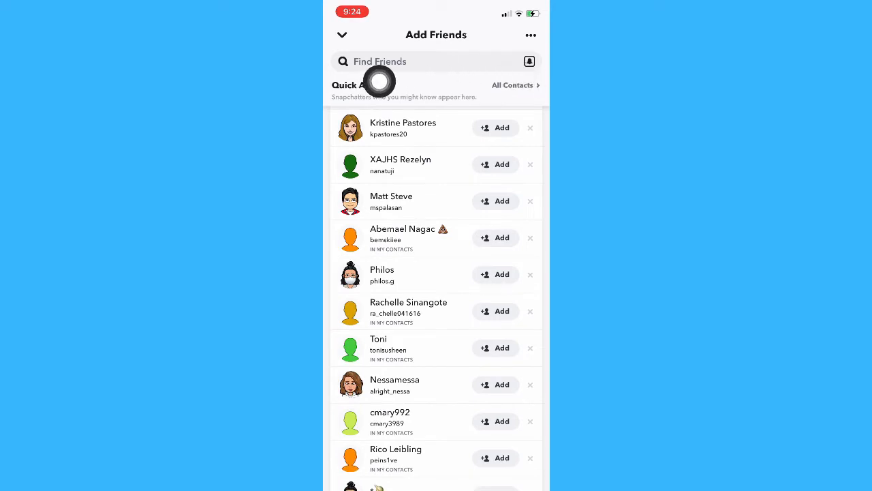
{"action": "mouse_move", "coordinate": [494, 76]}
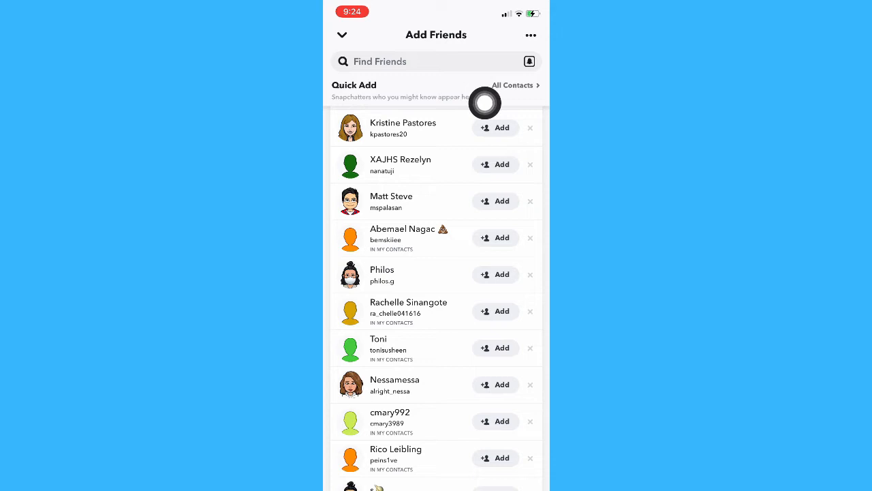
{"action": "mouse_move", "coordinate": [532, 85]}
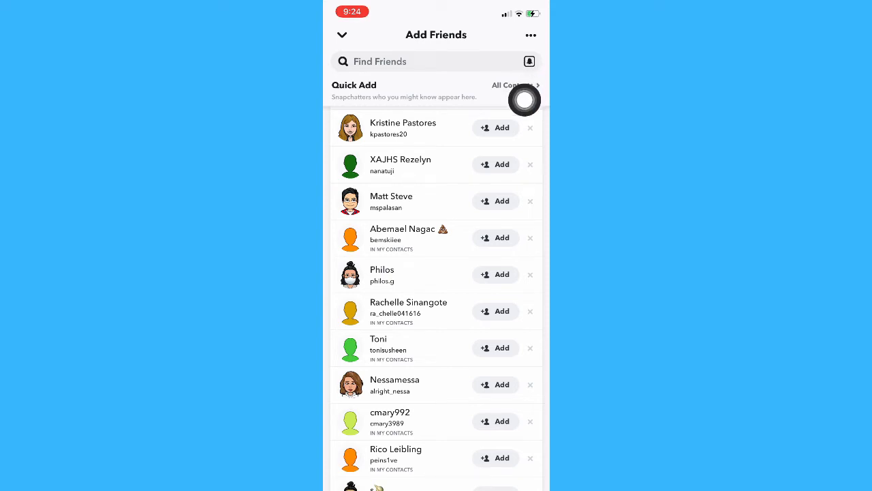
{"action": "mouse_move", "coordinate": [535, 84]}
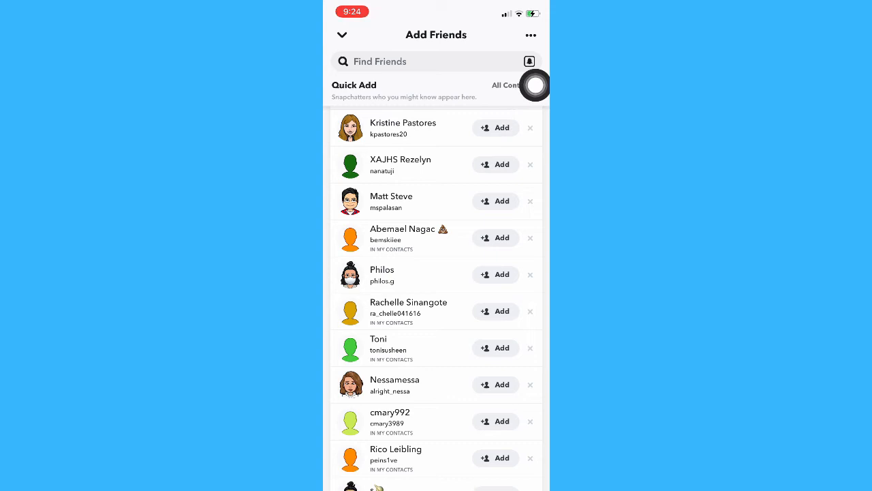
{"action": "mouse_move", "coordinate": [521, 104]}
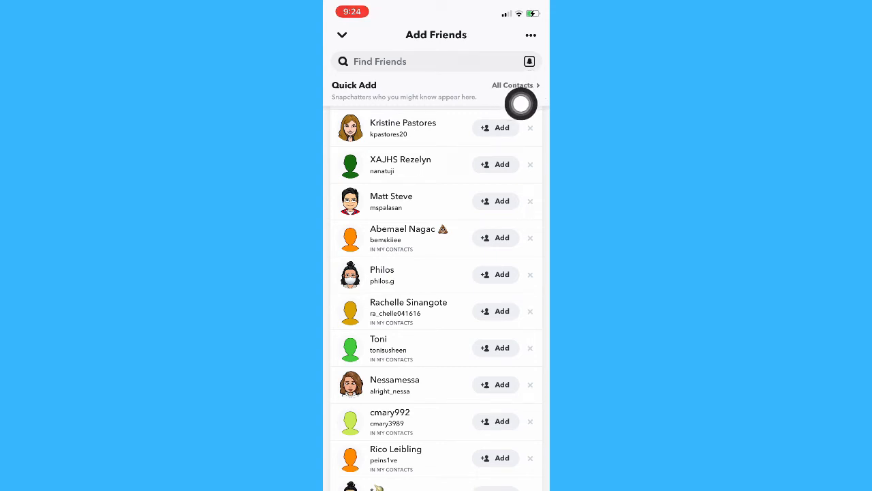
{"action": "left_click", "coordinate": [512, 85]}
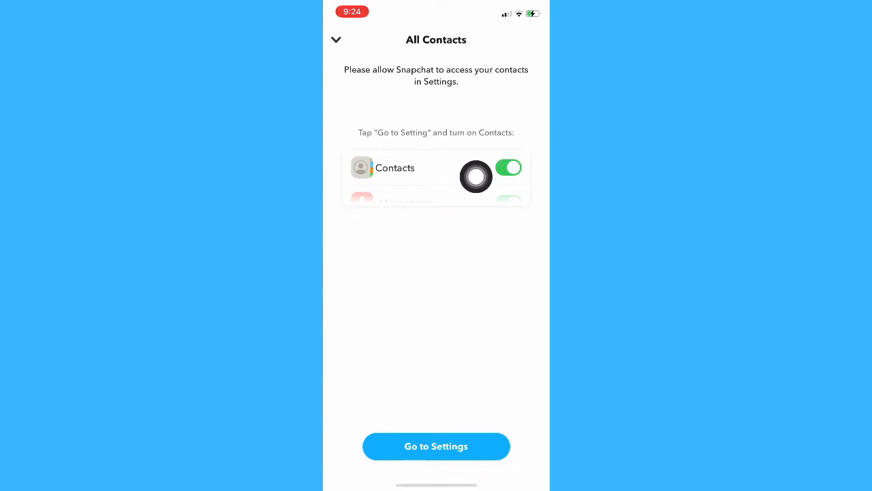
{"action": "mouse_move", "coordinate": [398, 214]}
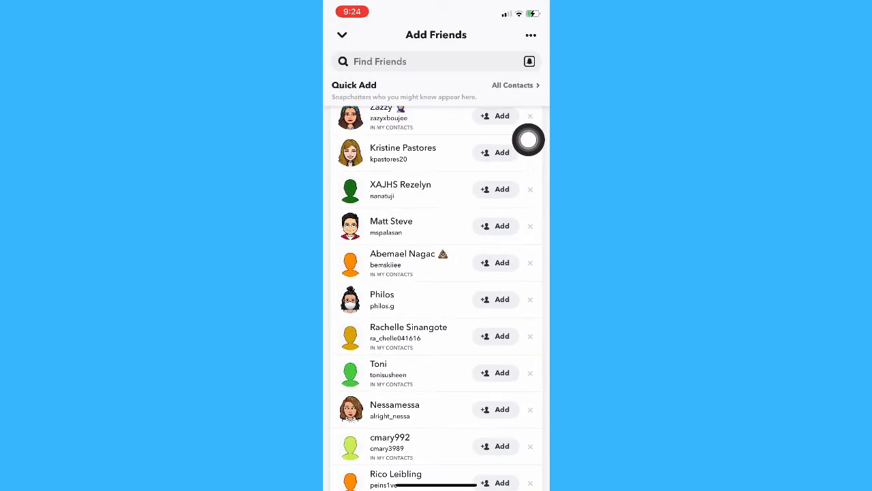
{"action": "scroll", "scroll_direction": "down", "scroll_amount": 3}
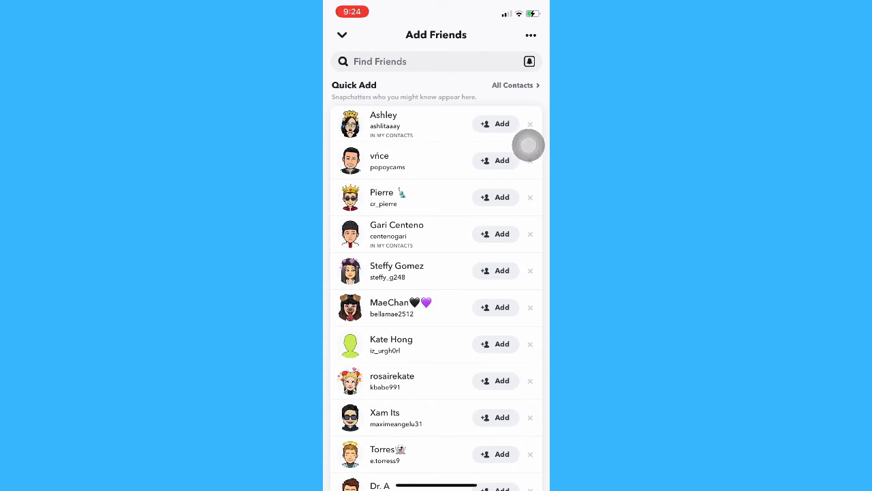
{"action": "left_click", "coordinate": [502, 123]}
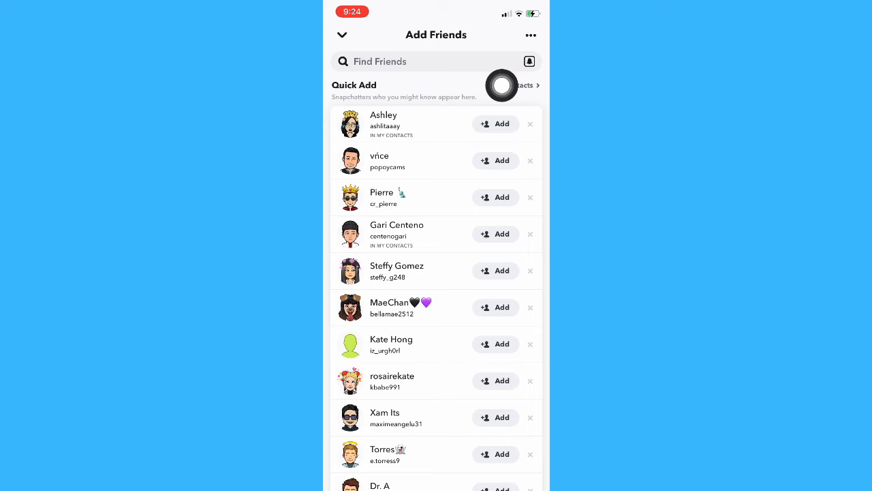
{"action": "left_click", "coordinate": [342, 36]}
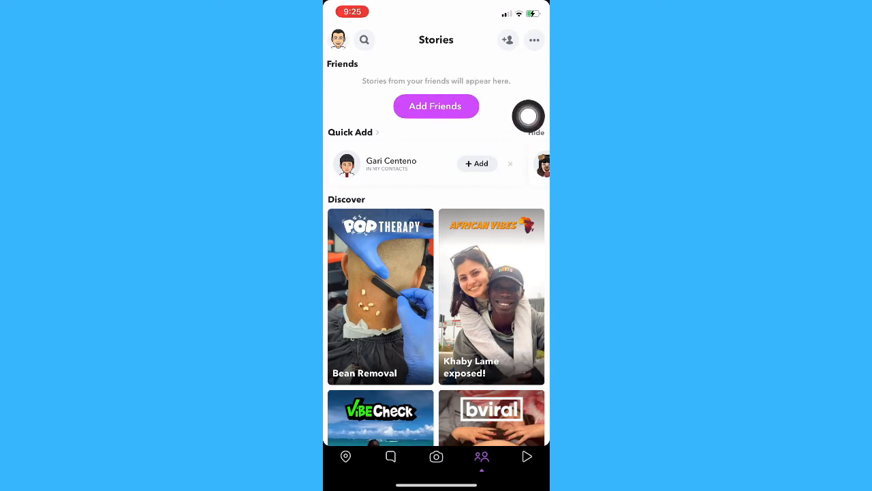
{"action": "left_click", "coordinate": [436, 106]}
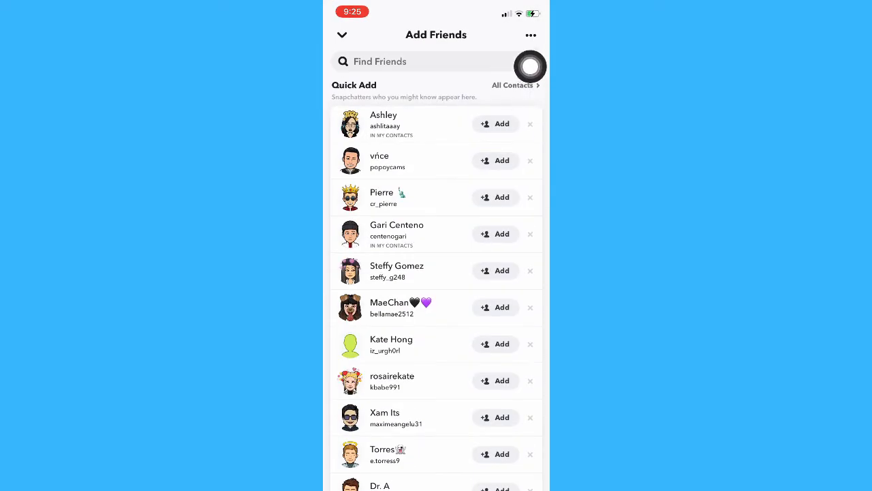